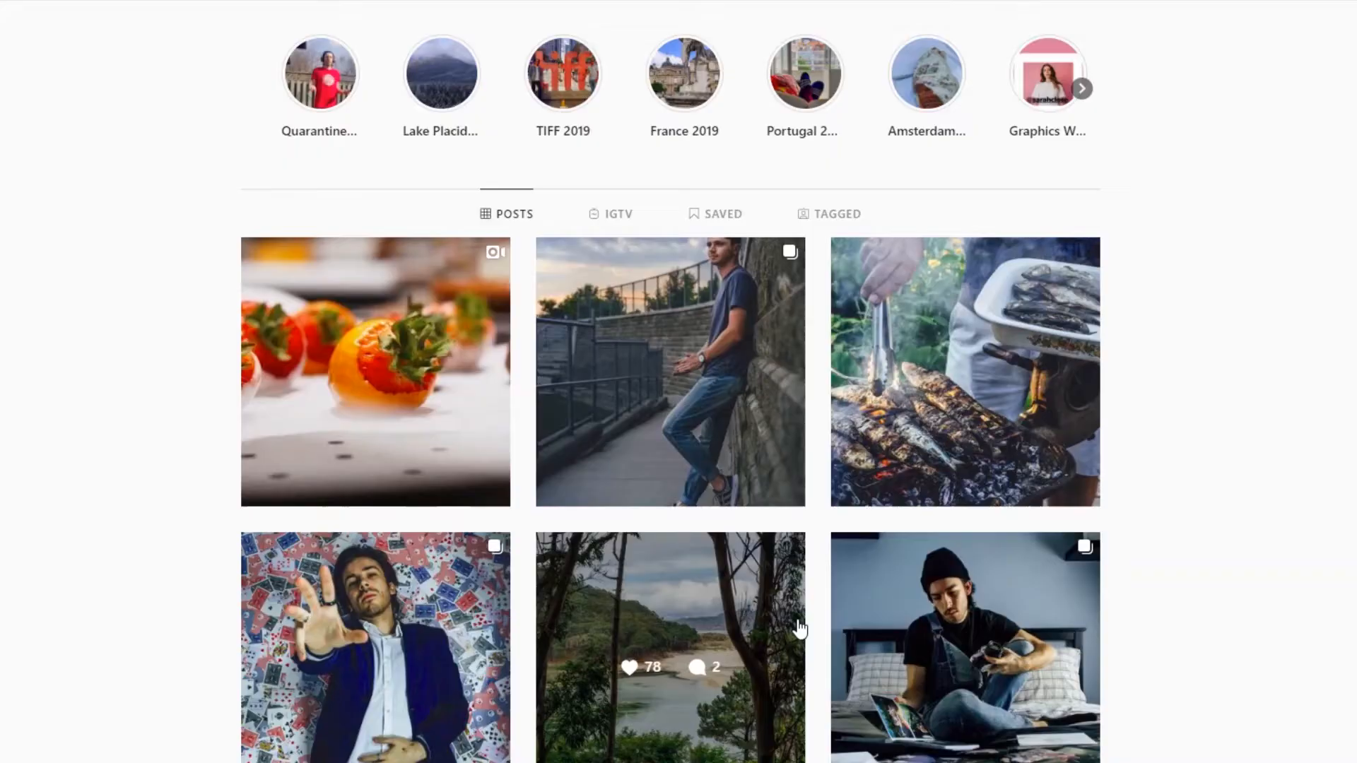
Open the Halloween chocolate-covered strawberries video post from the profile grid.
click(375, 372)
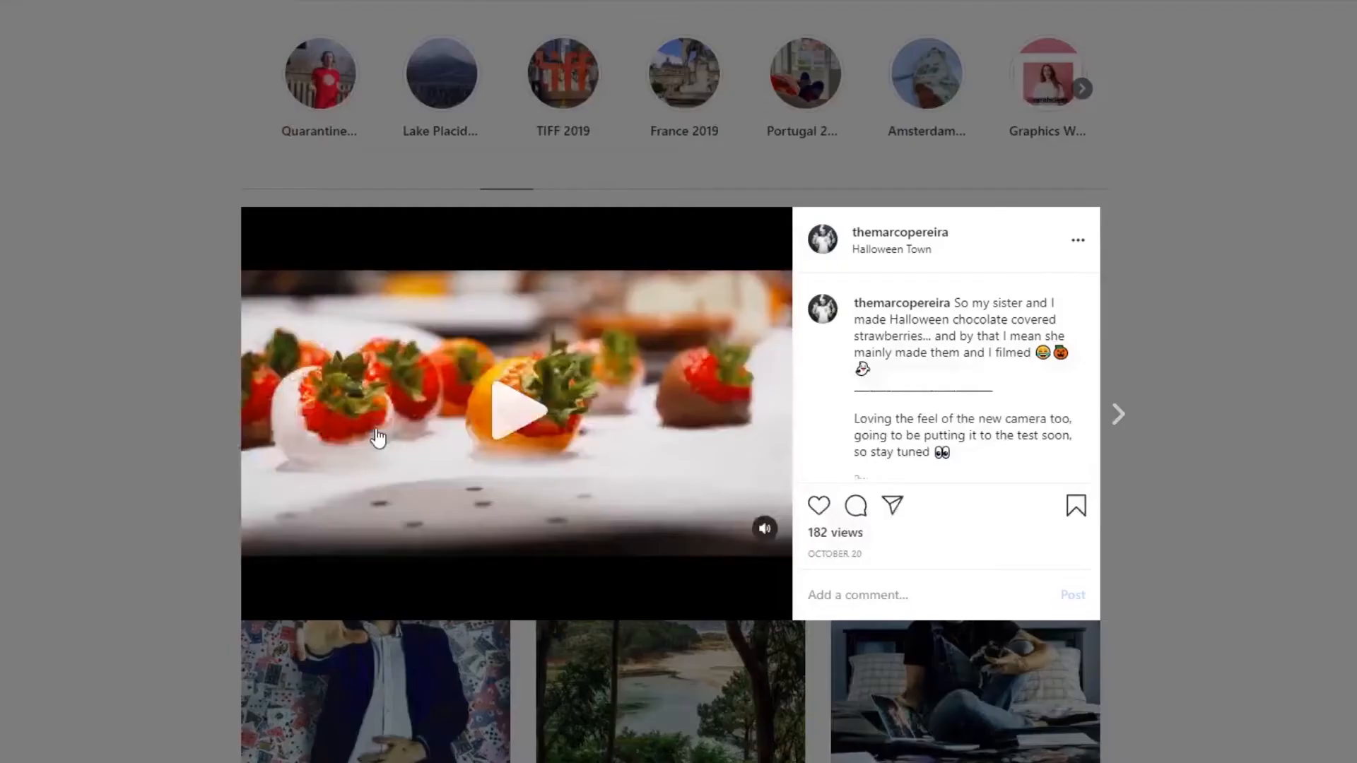
click(517, 412)
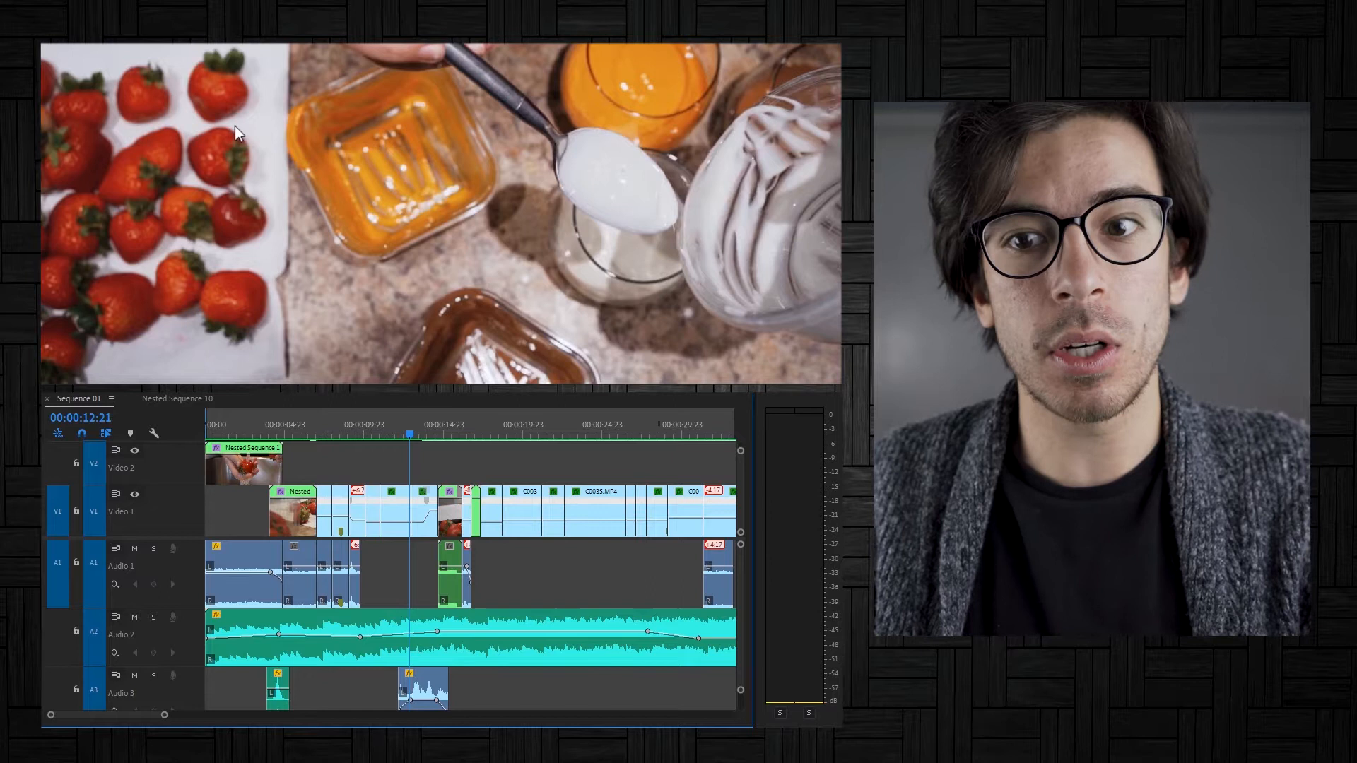
mouse_move(263, 294)
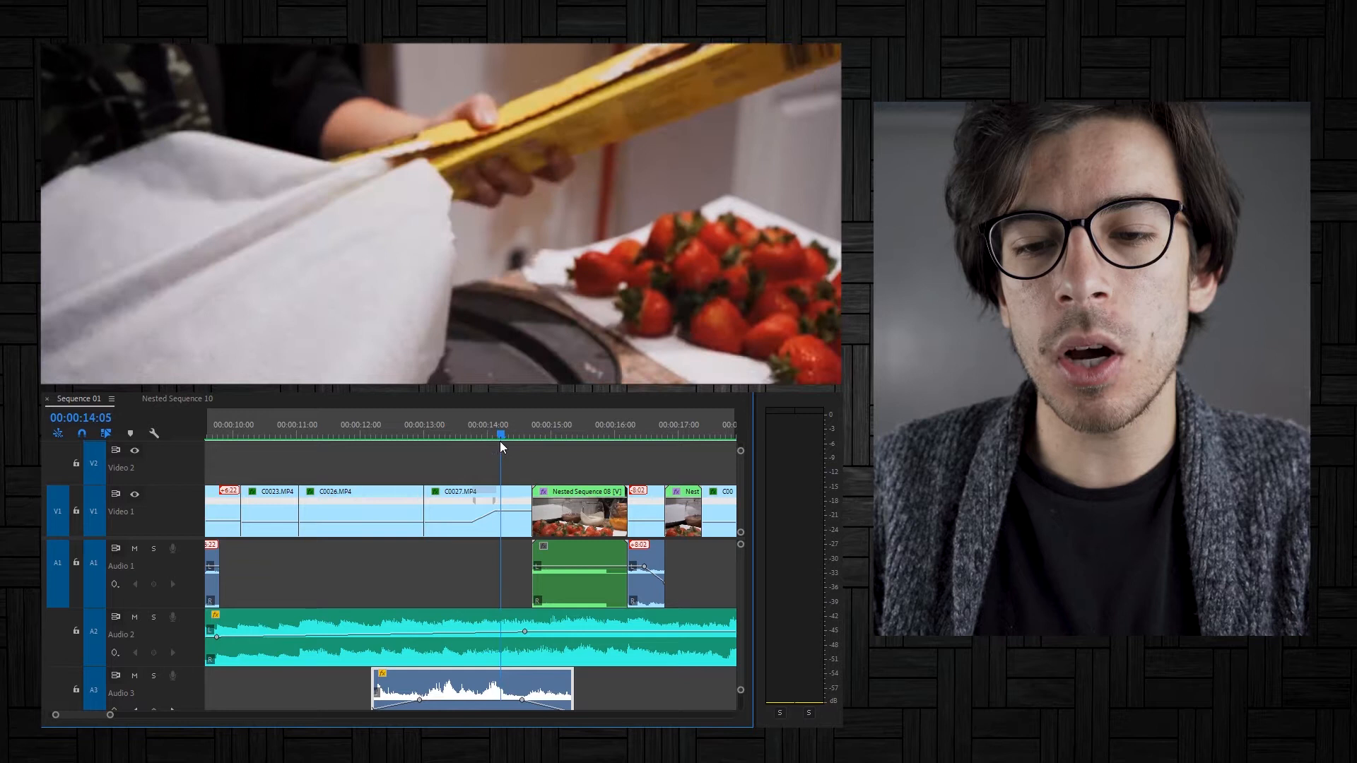
drag(500, 445, 453, 449)
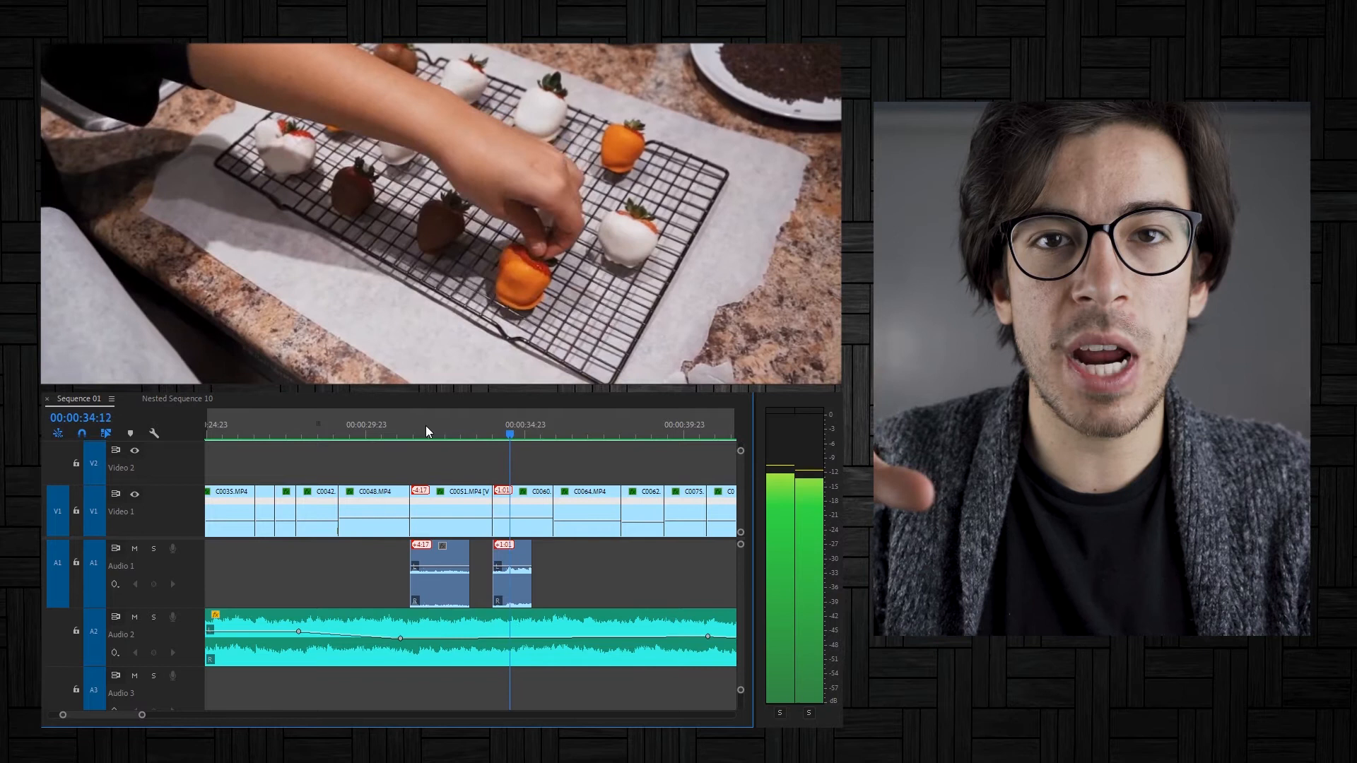
click(602, 437)
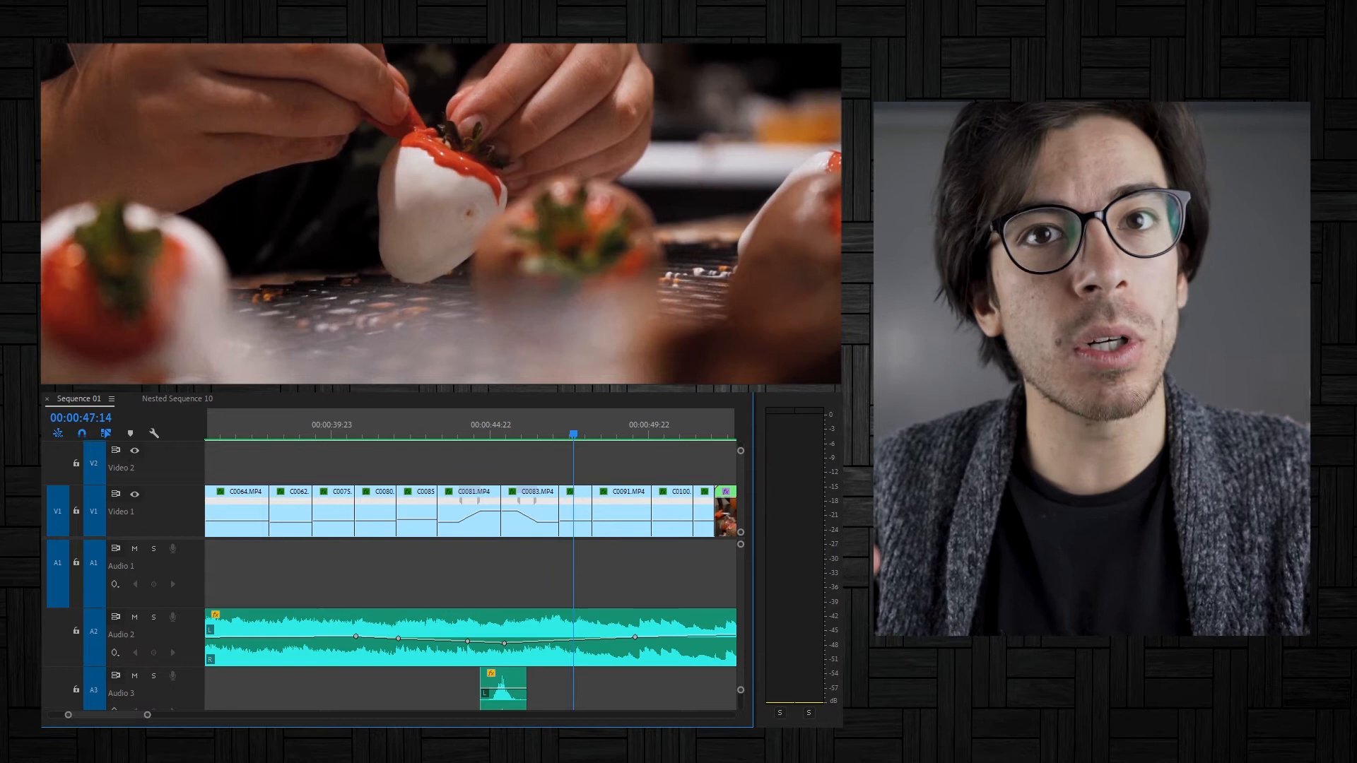
click(632, 434)
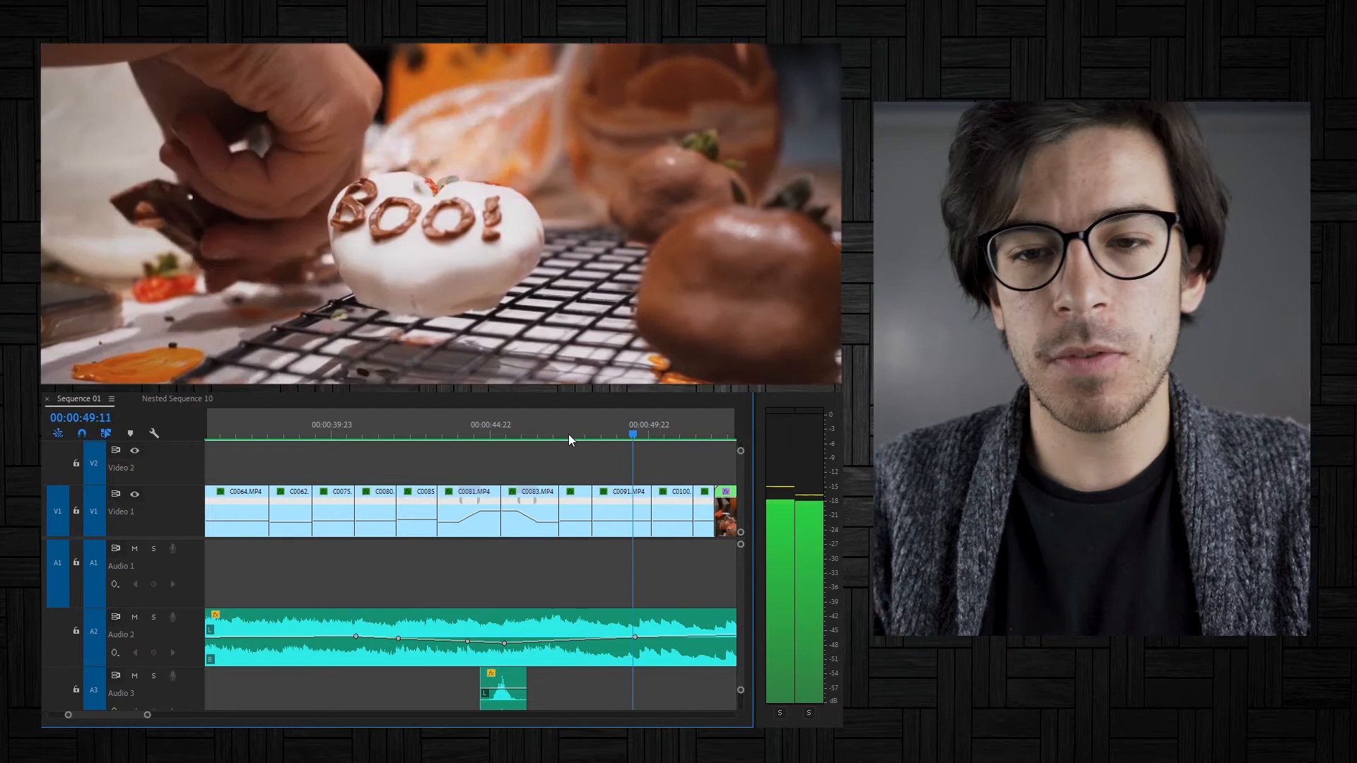